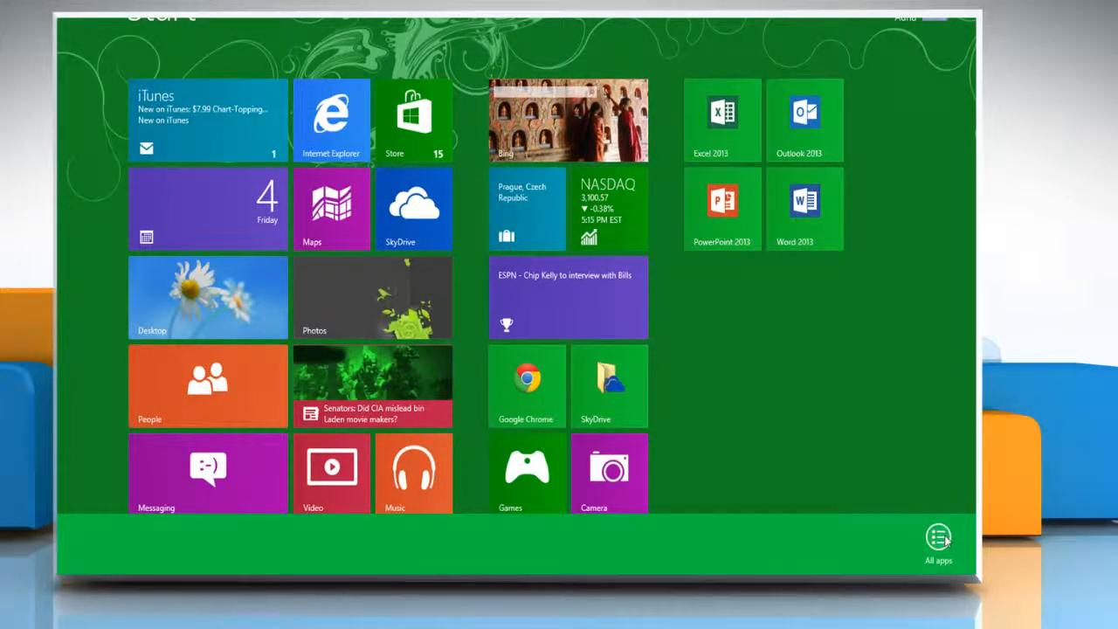
- Launch the Run utility from the All apps list under Windows System
left_click(938, 536)
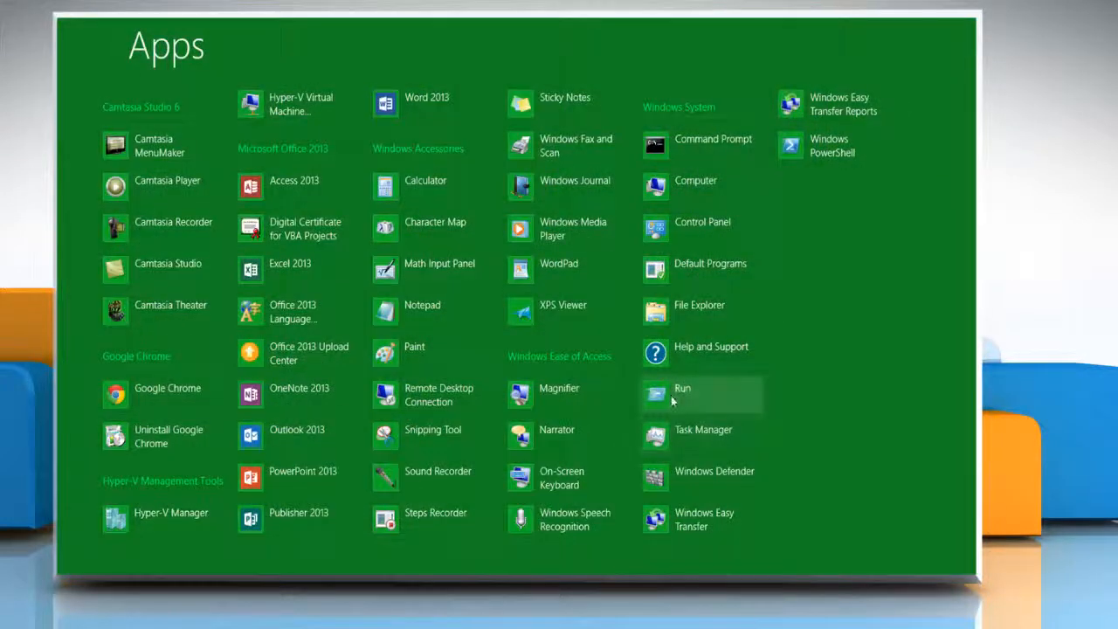
left_click(682, 388)
type("iexplore.exe")
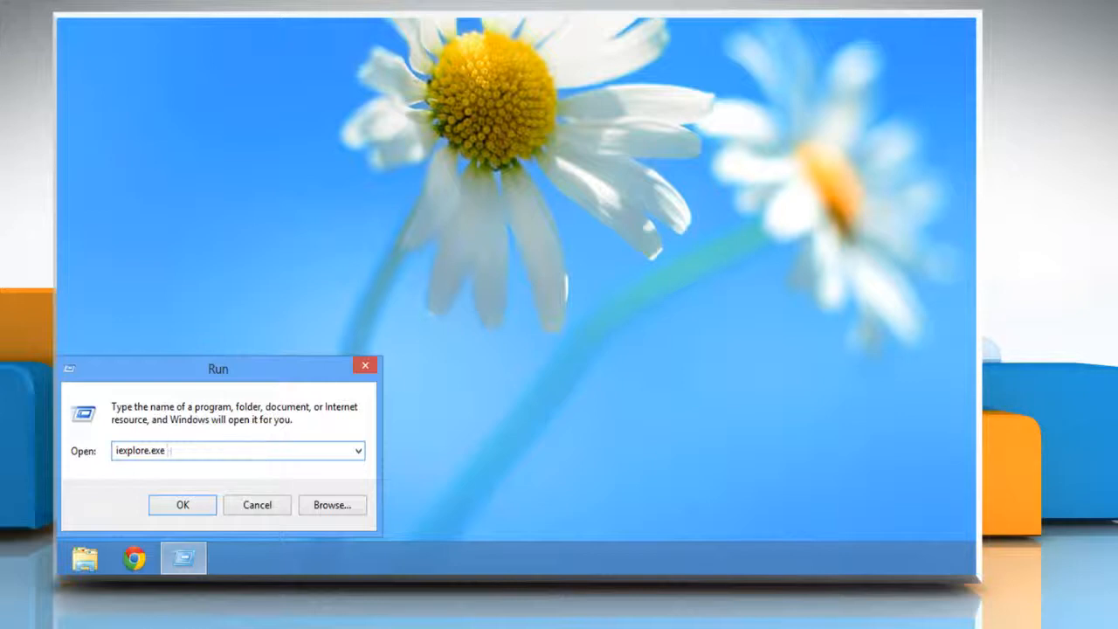
- Run the command iexplore.exe -extoff to start Internet Explorer without add-ons
type("-extoff")
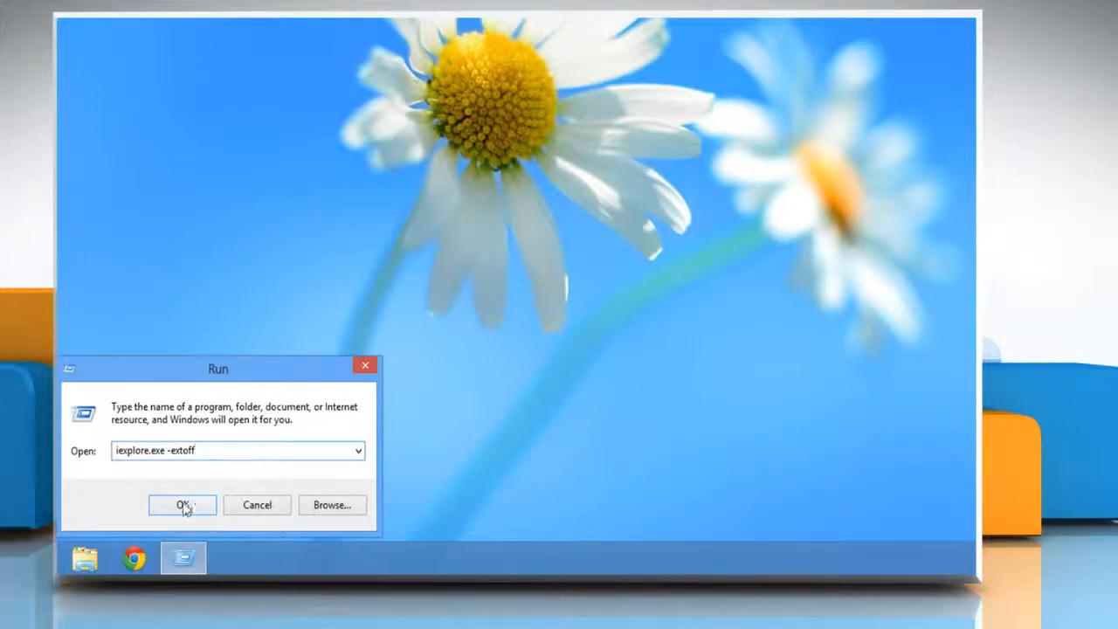
left_click(182, 505)
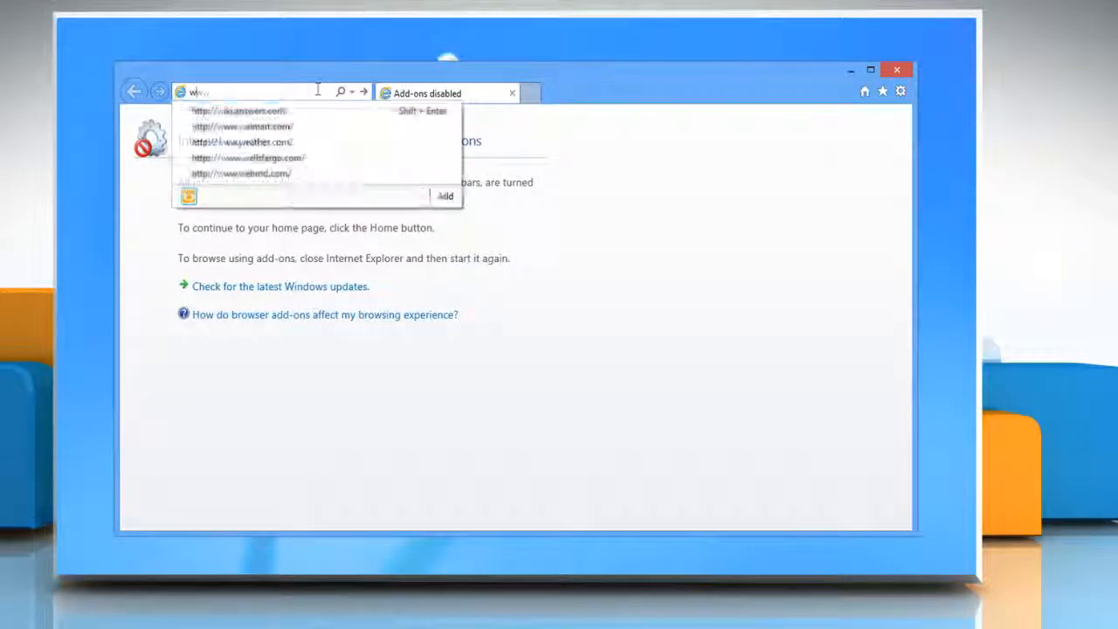
- Close the no-add-ons window and relaunch Internet Explorer normally from the taskbar
type("http://www.iyogi.com/")
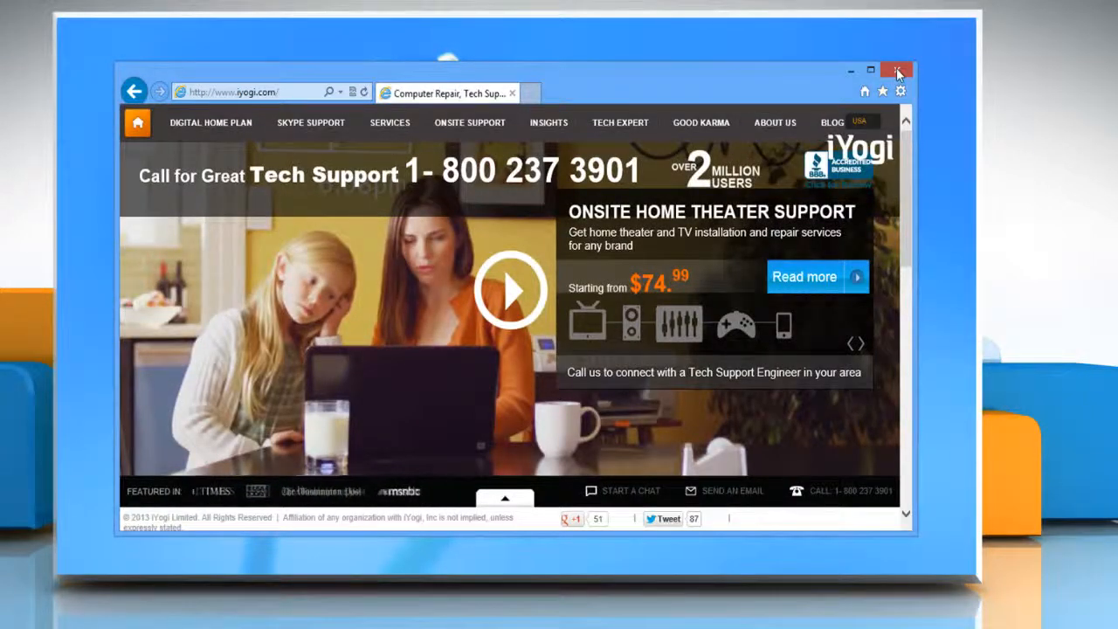
left_click(896, 70)
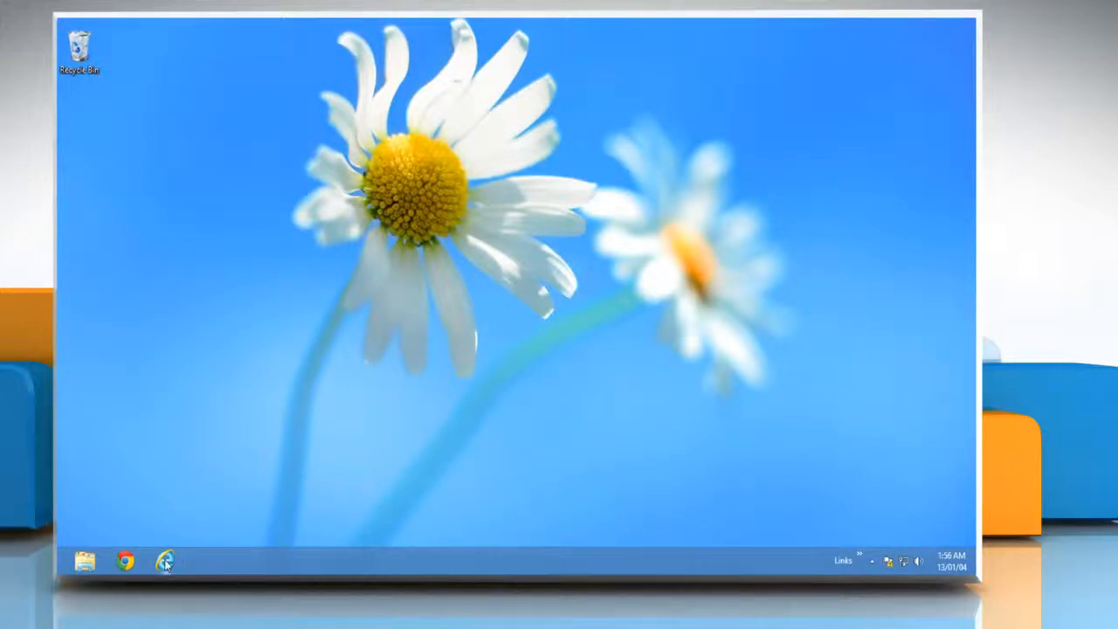
mouse_move(165, 561)
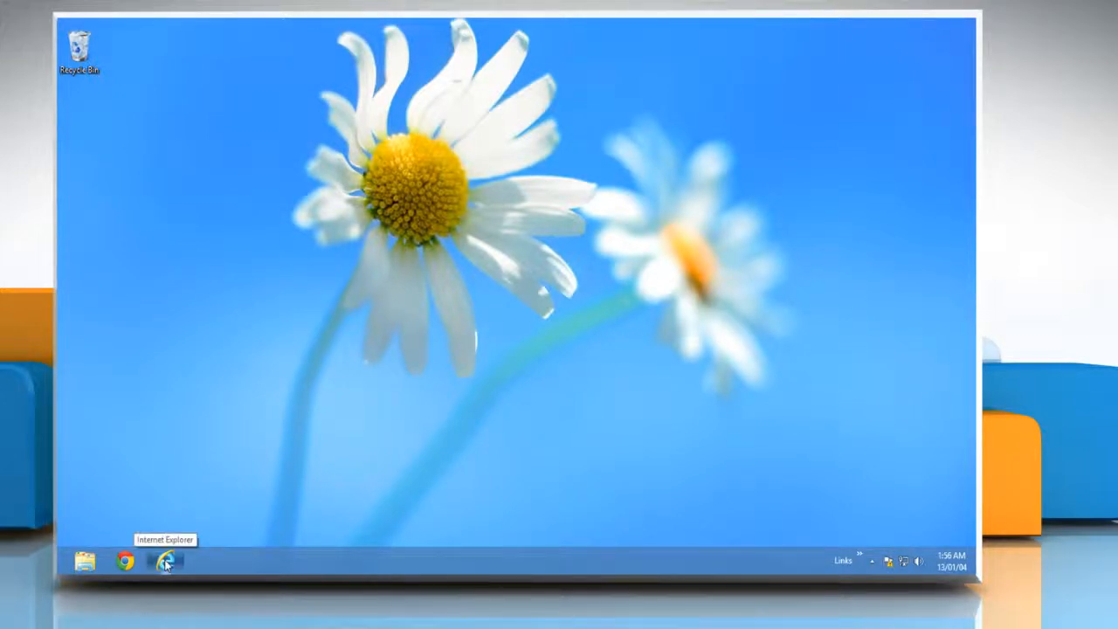
left_click(165, 562)
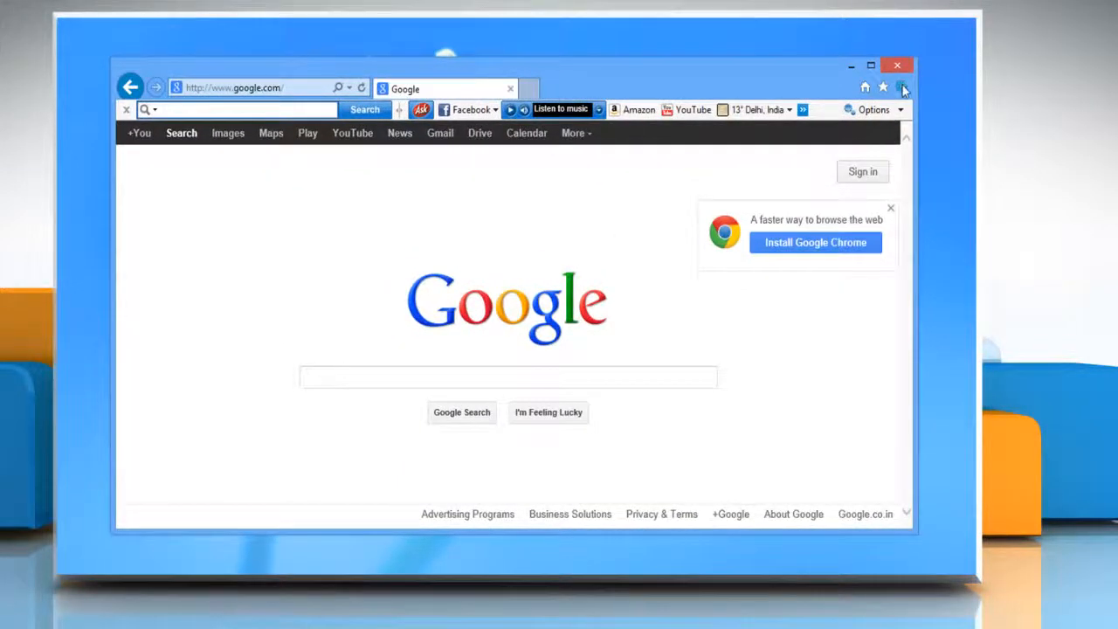
- Bring up the Manage Add-ons window from the Tools gear menu
left_click(902, 87)
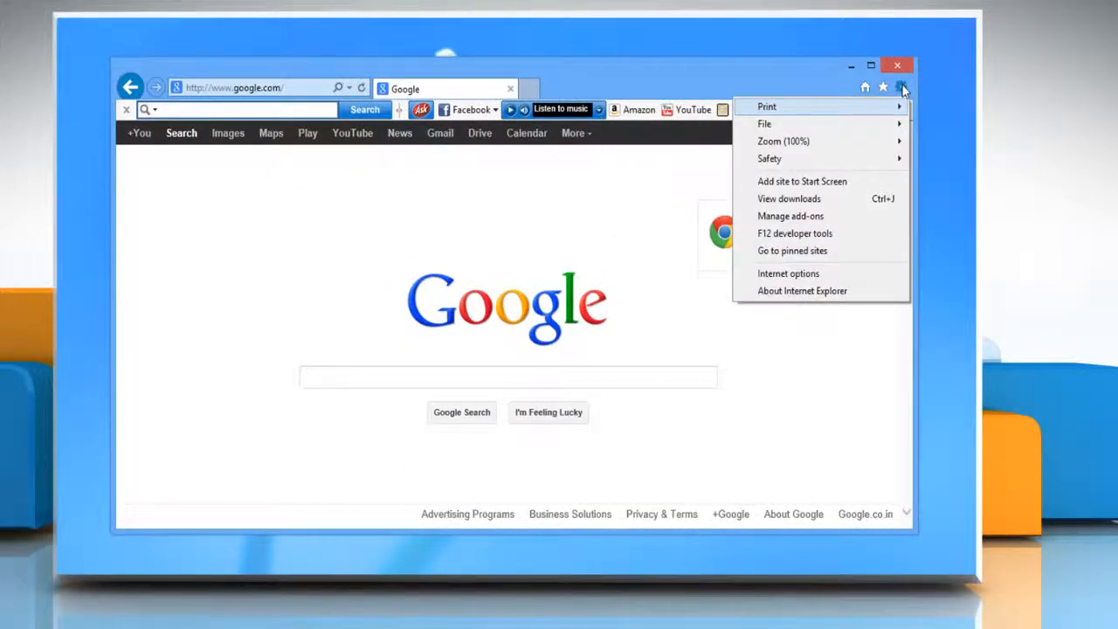
mouse_move(788, 216)
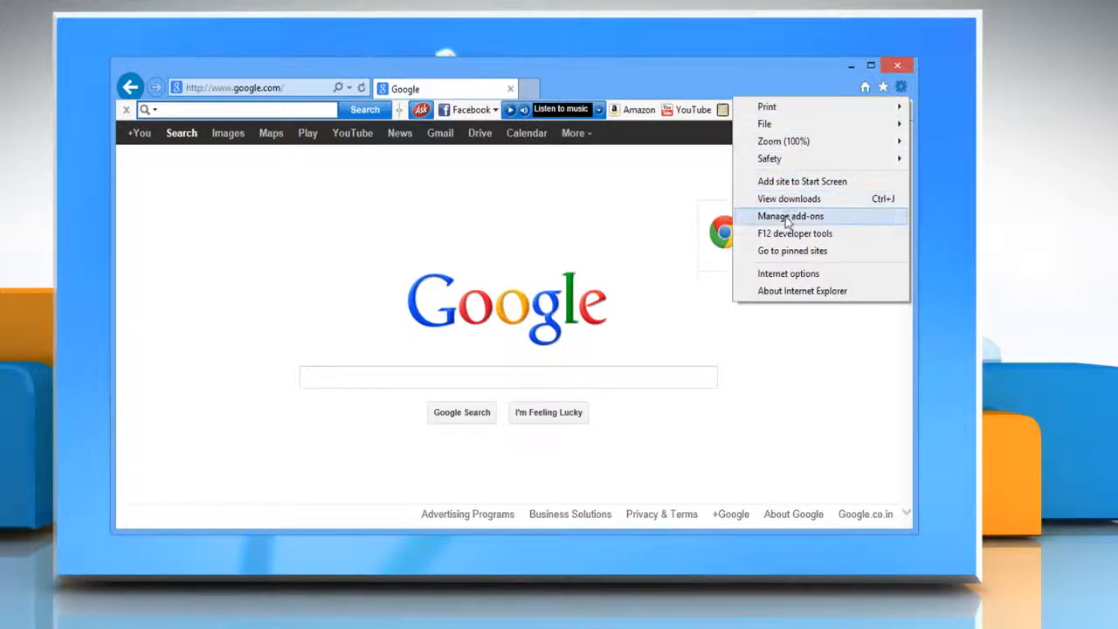
left_click(789, 215)
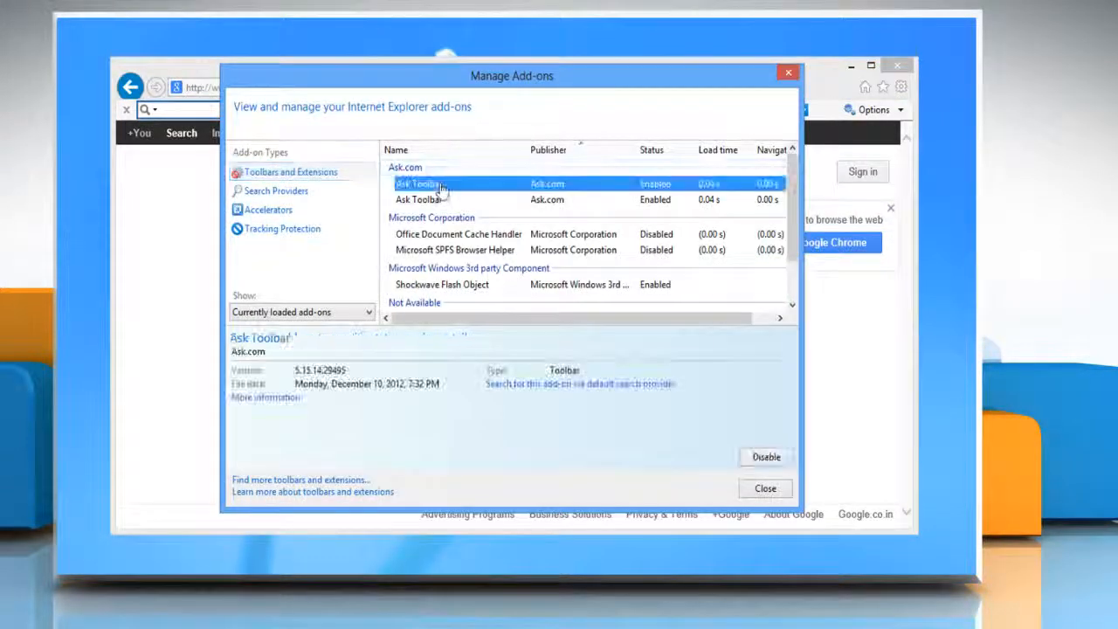
- Disable the Ask Toolbar and Shockwave Flash Object add-ons and close Manage Add-ons
left_click(765, 457)
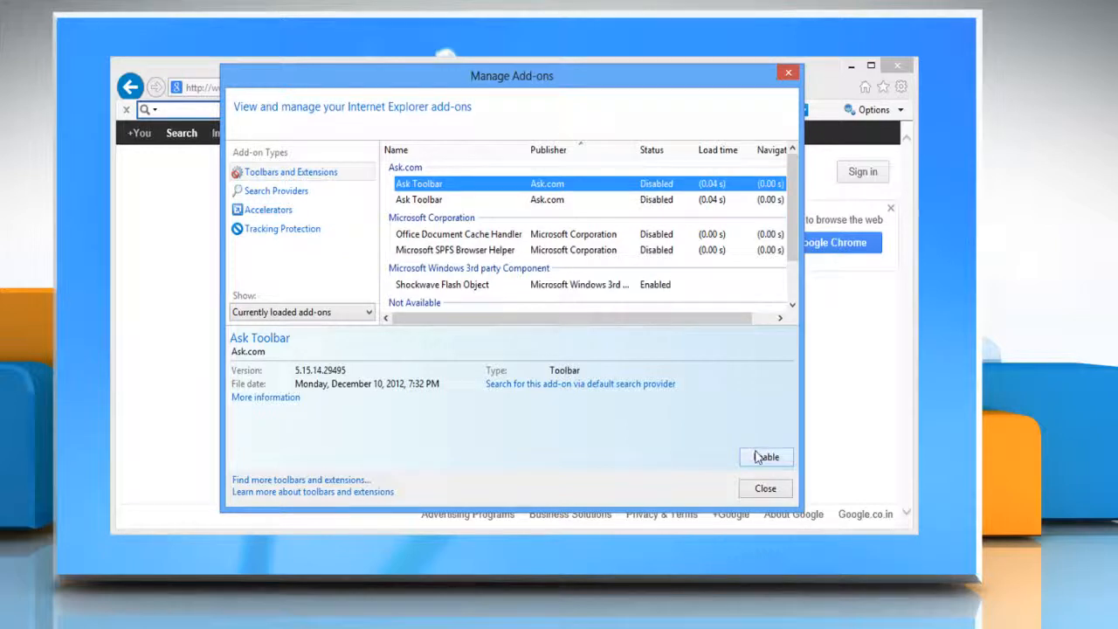
left_click(443, 284)
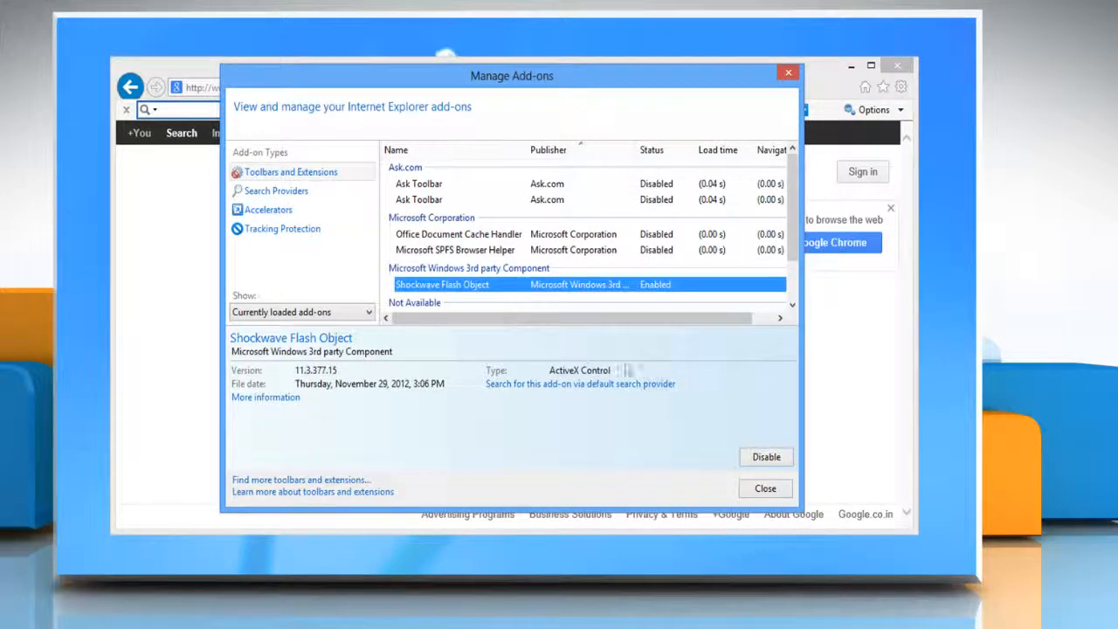
left_click(765, 457)
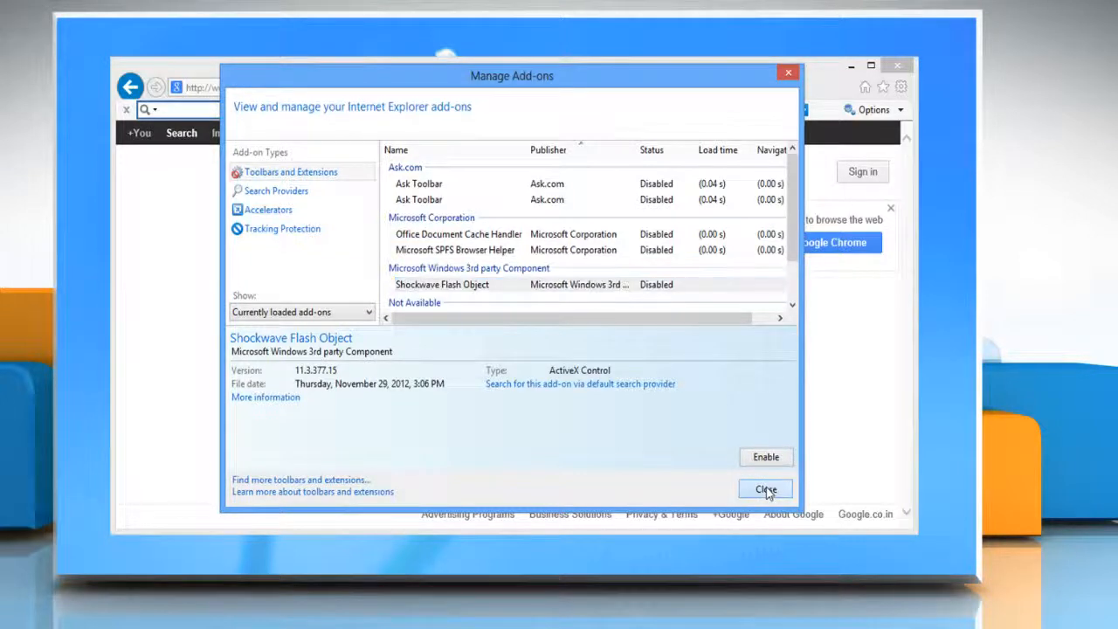
left_click(765, 489)
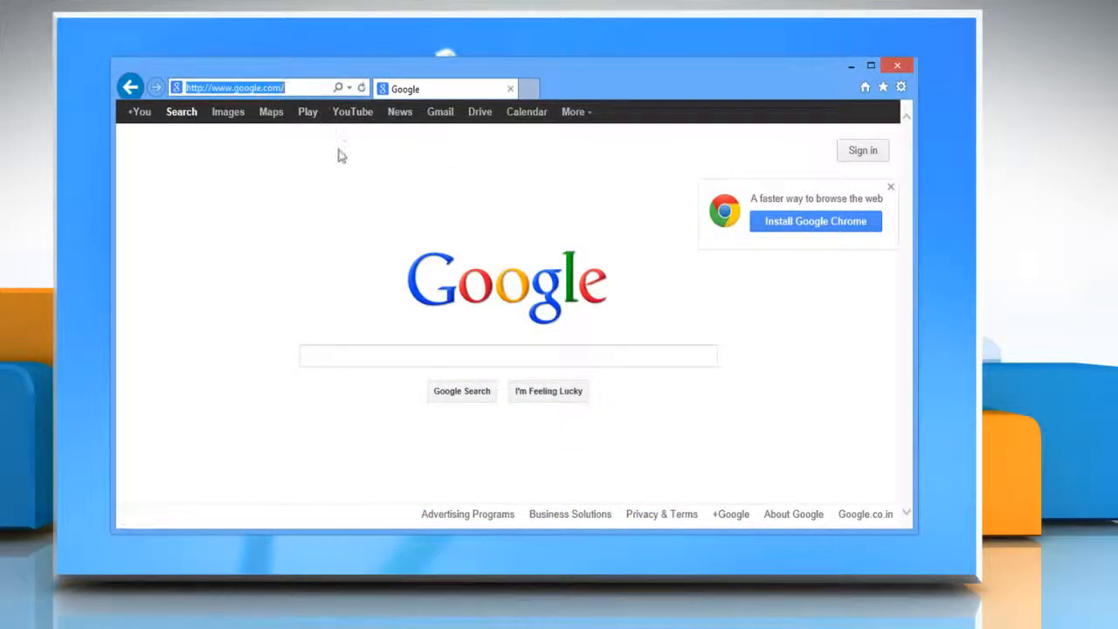